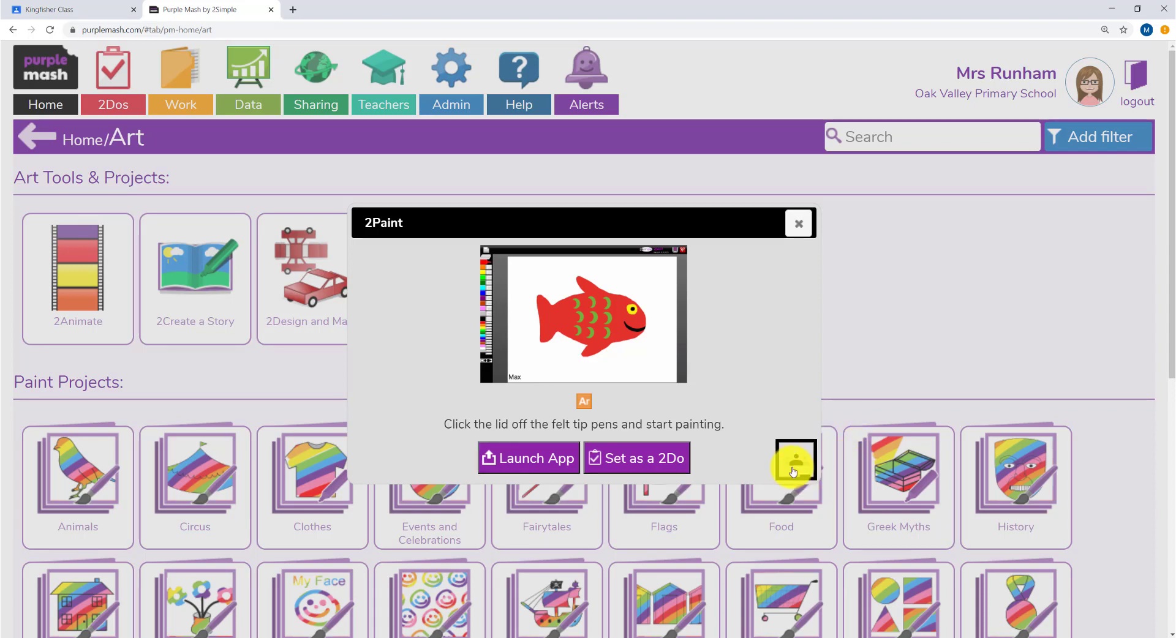
Step: Share 2Paint to Google Classroom as a new assignment for Kingfisher Class
click(796, 459)
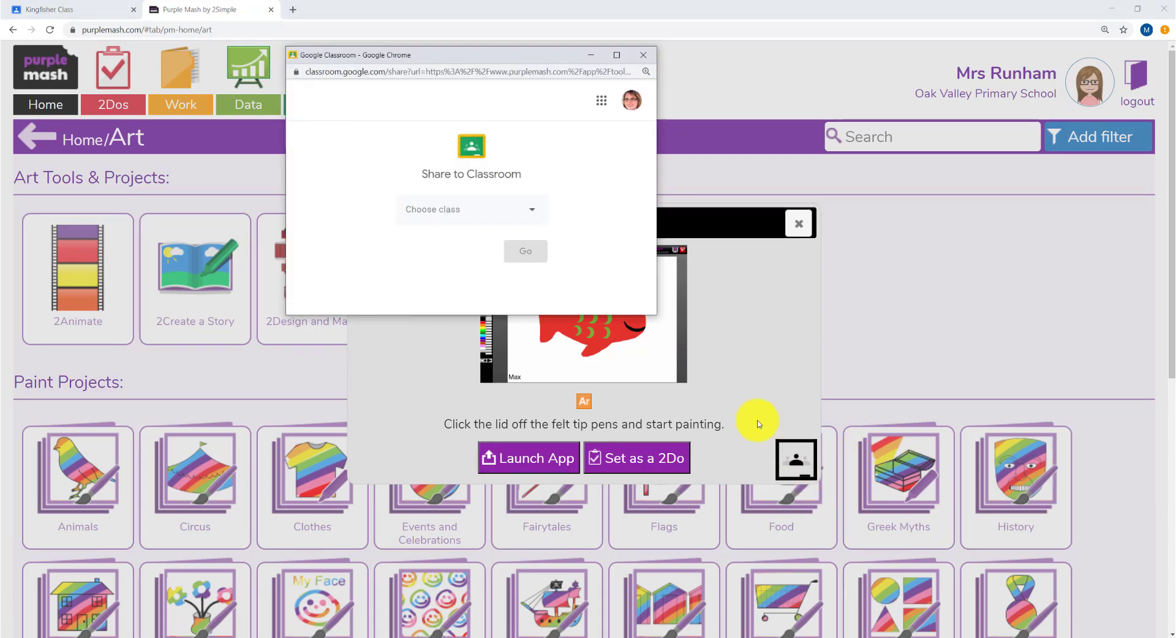
click(470, 209)
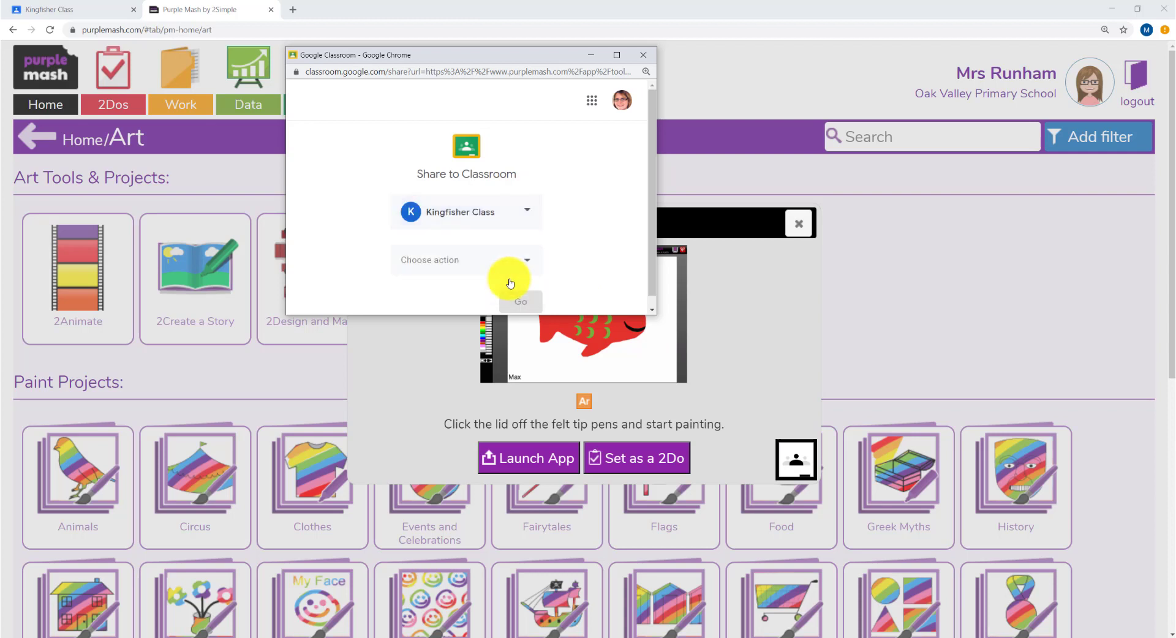
click(465, 259)
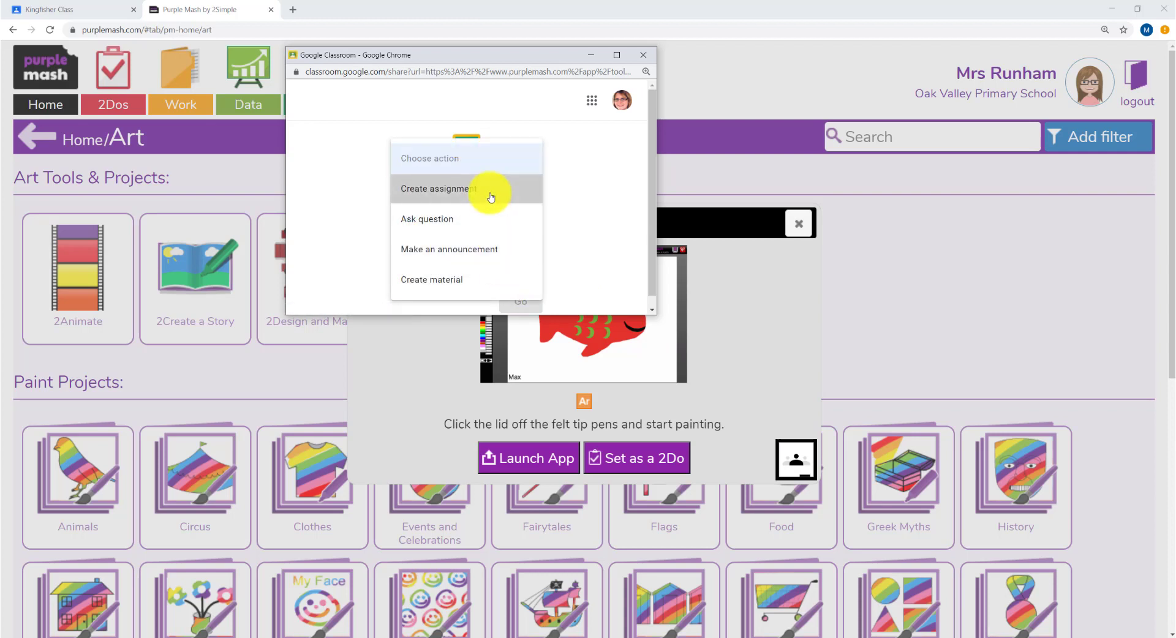
click(439, 189)
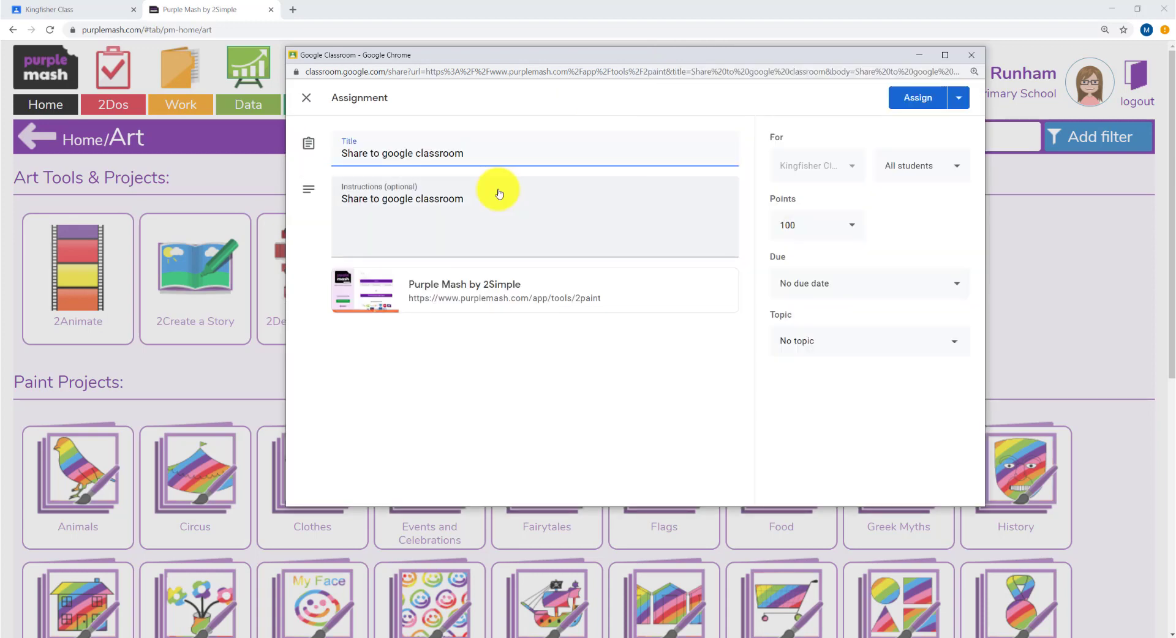
Step: Title the assignment 'Paint a flower' with symmetrical-flower instructions, due Sat, Sep 26
text(Paint a flower)
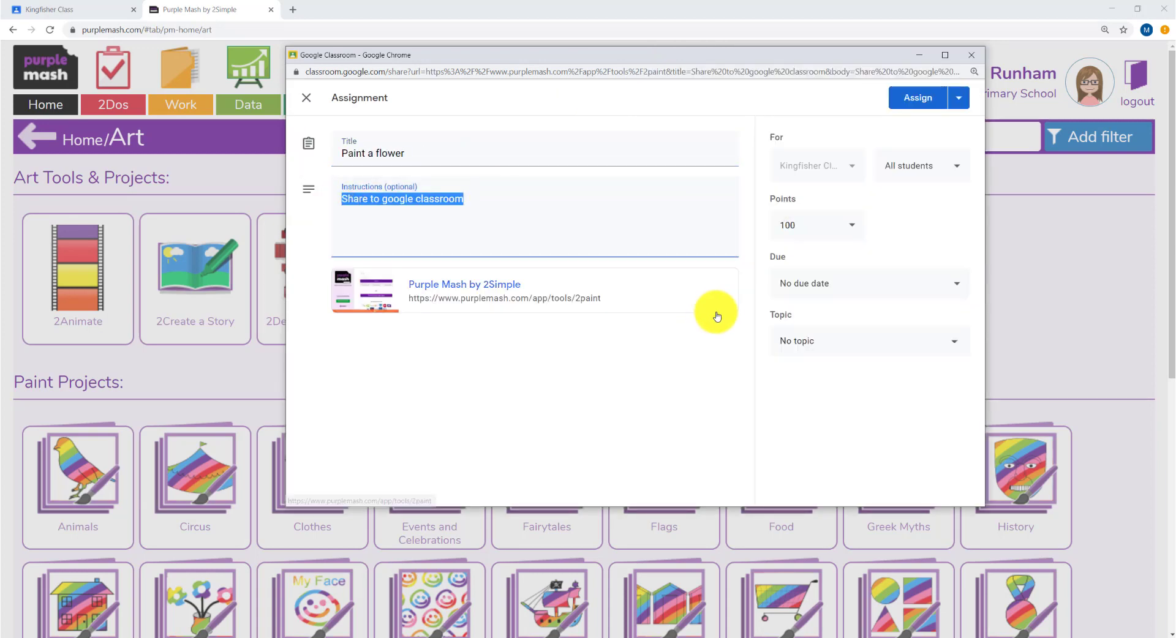
text(Can you paint a symmetrical flower? Click on the link below)
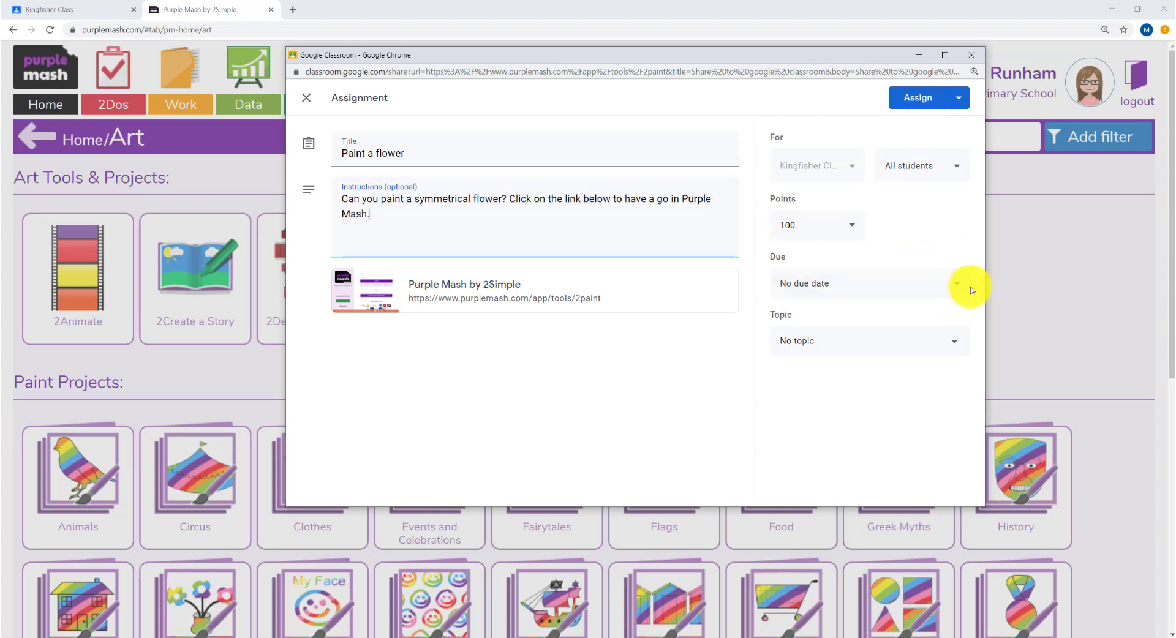
click(955, 283)
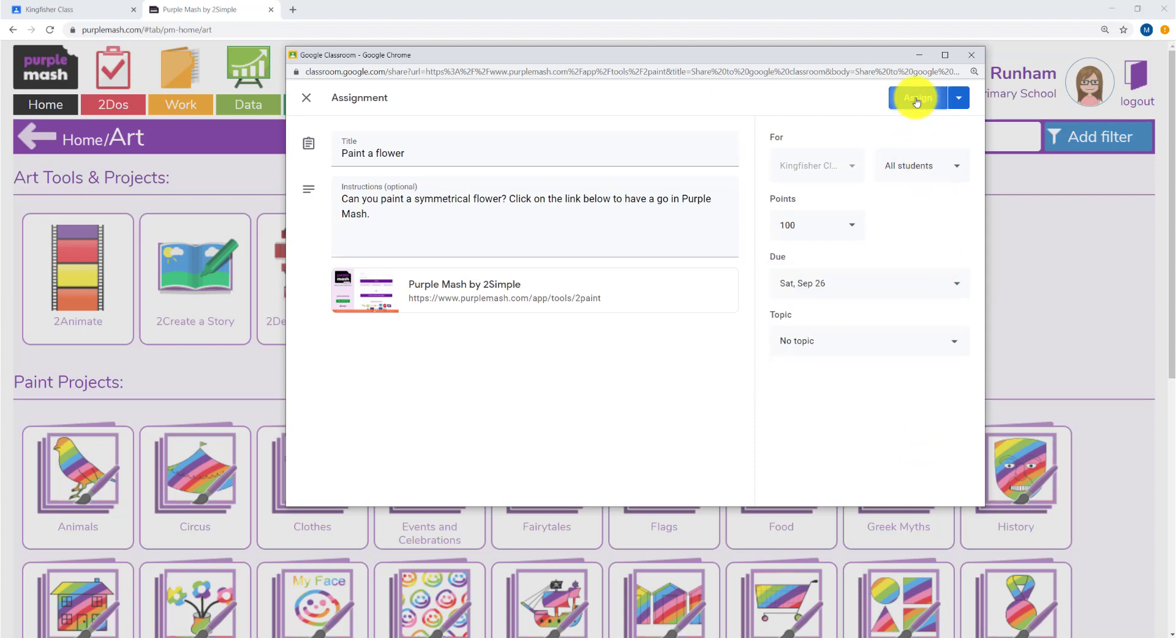
Step: Assign the post to the class and view the newly posted assignment
click(915, 98)
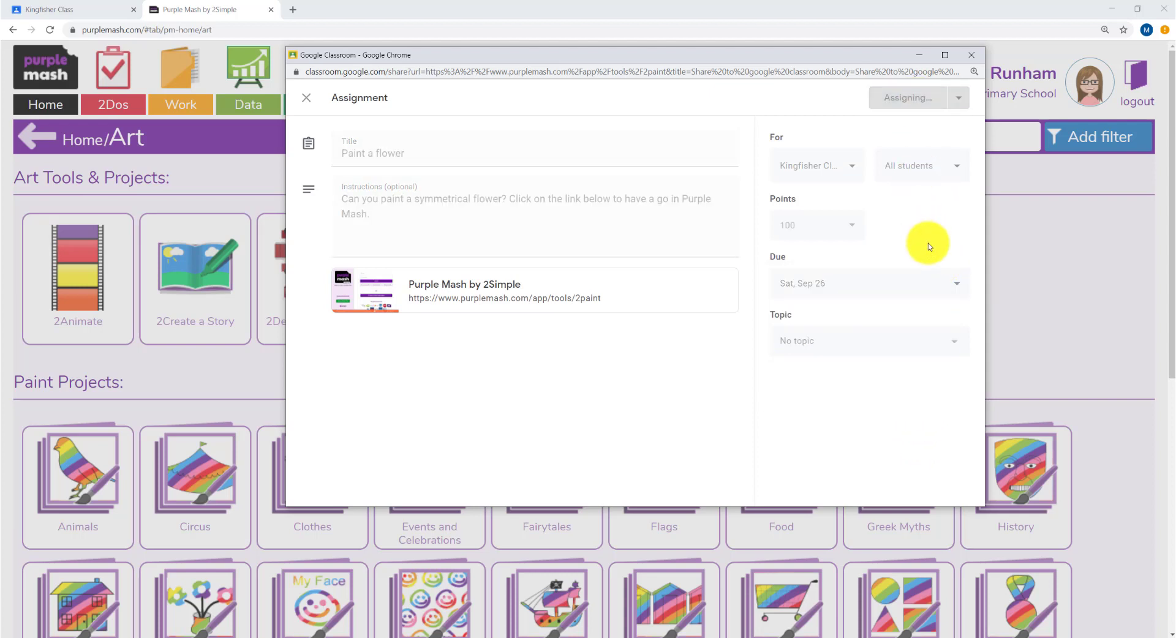
click(906, 98)
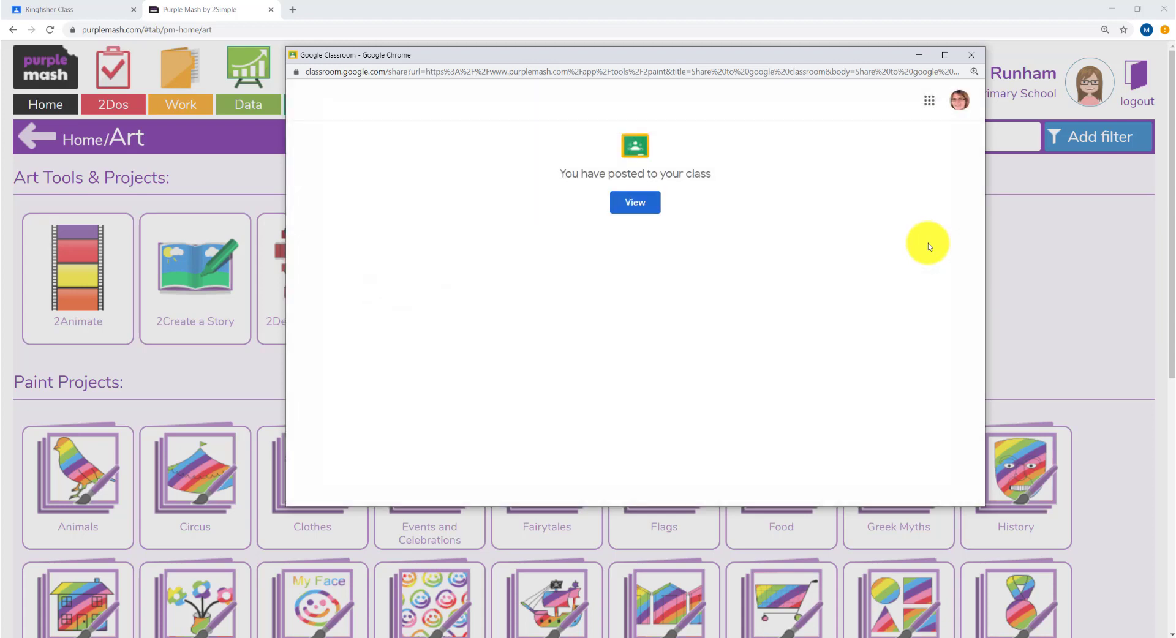
click(633, 202)
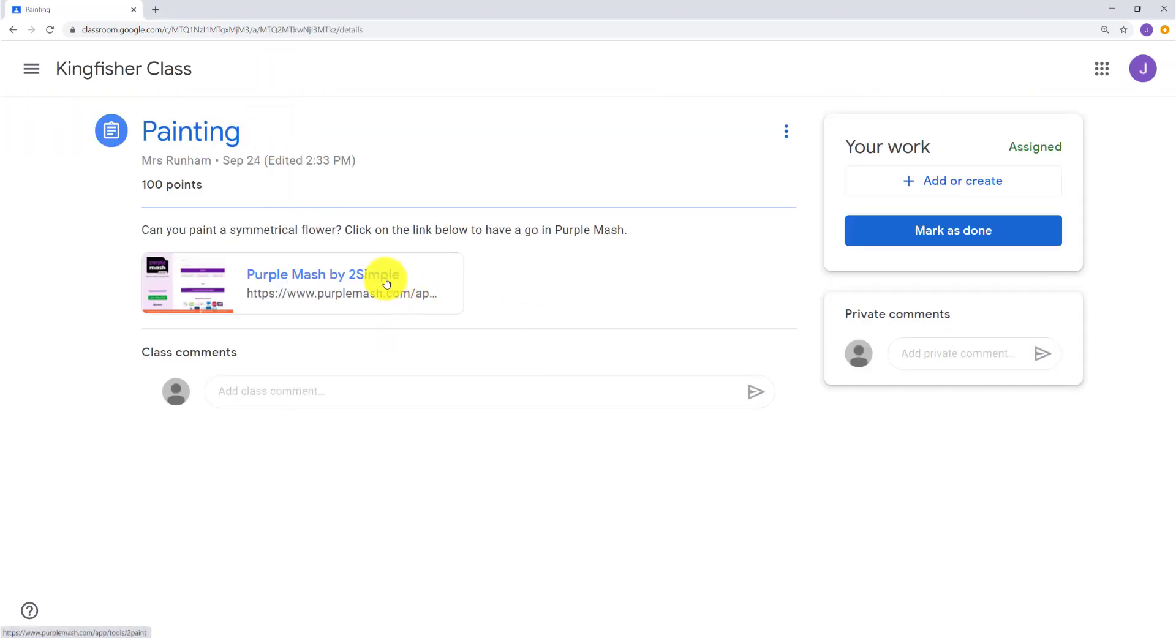
Step: Follow the assignment's Purple Mash link and log in to a blank 2Paint canvas
click(308, 274)
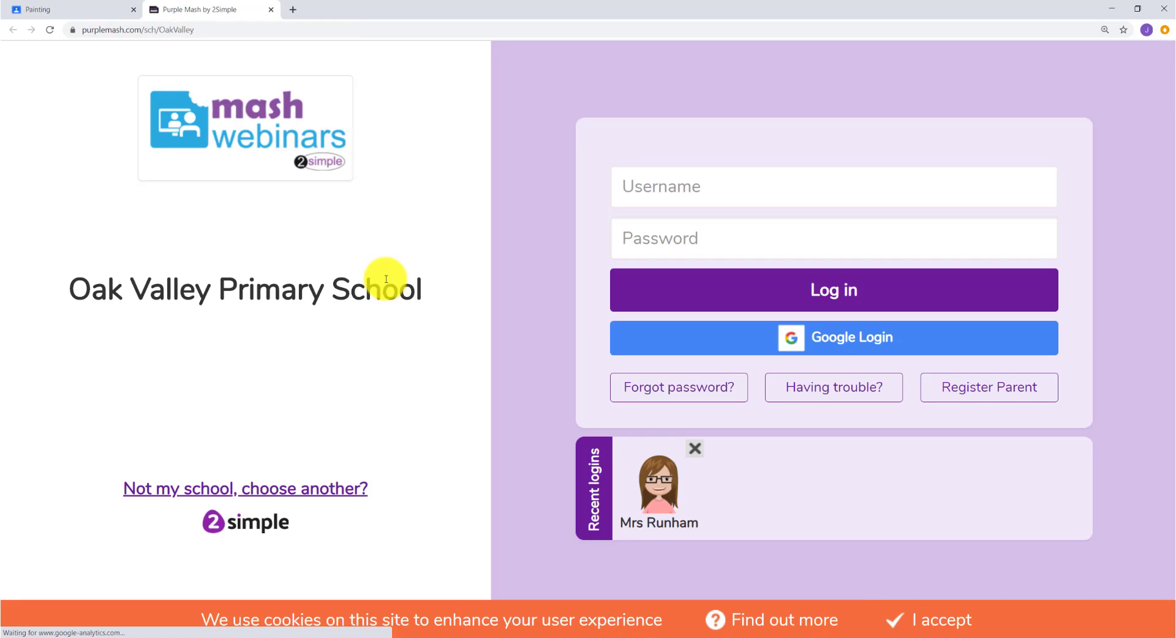
click(833, 337)
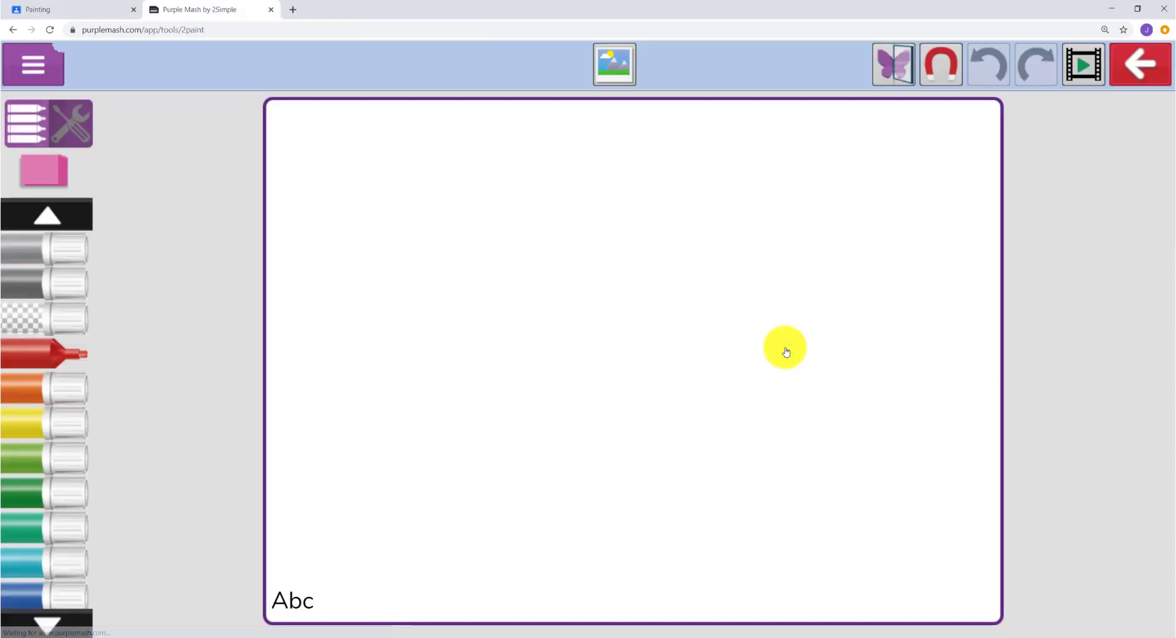
Step: Paint with mirror symmetry on and caption the picture 'Symmetrical flower'
click(891, 63)
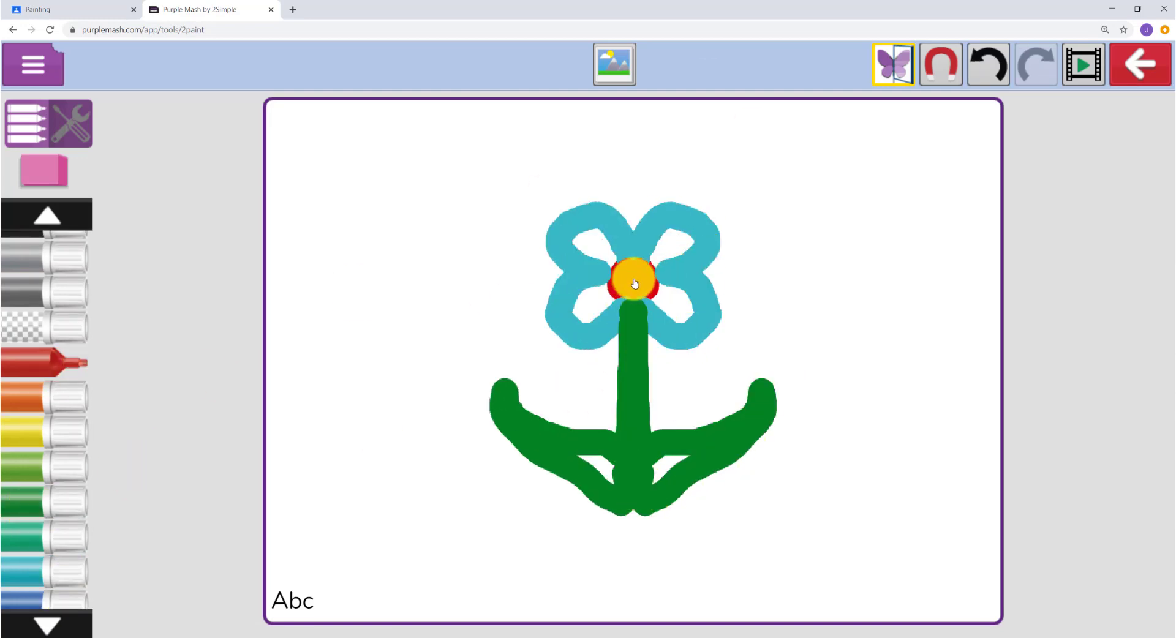
text(Symmetrical flowe)
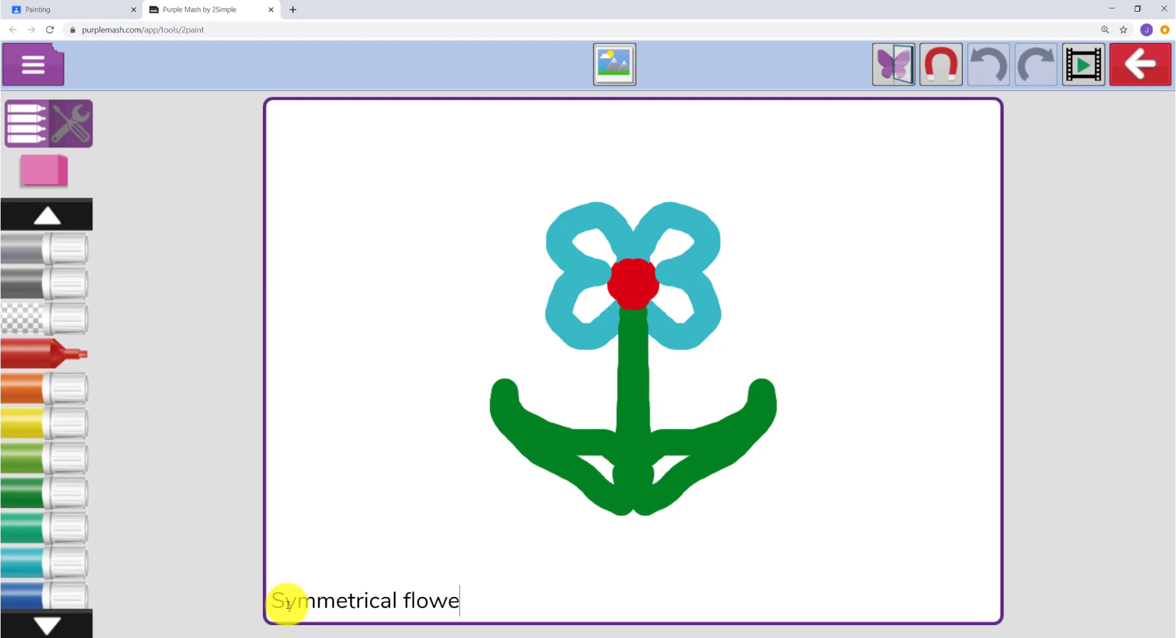
click(33, 65)
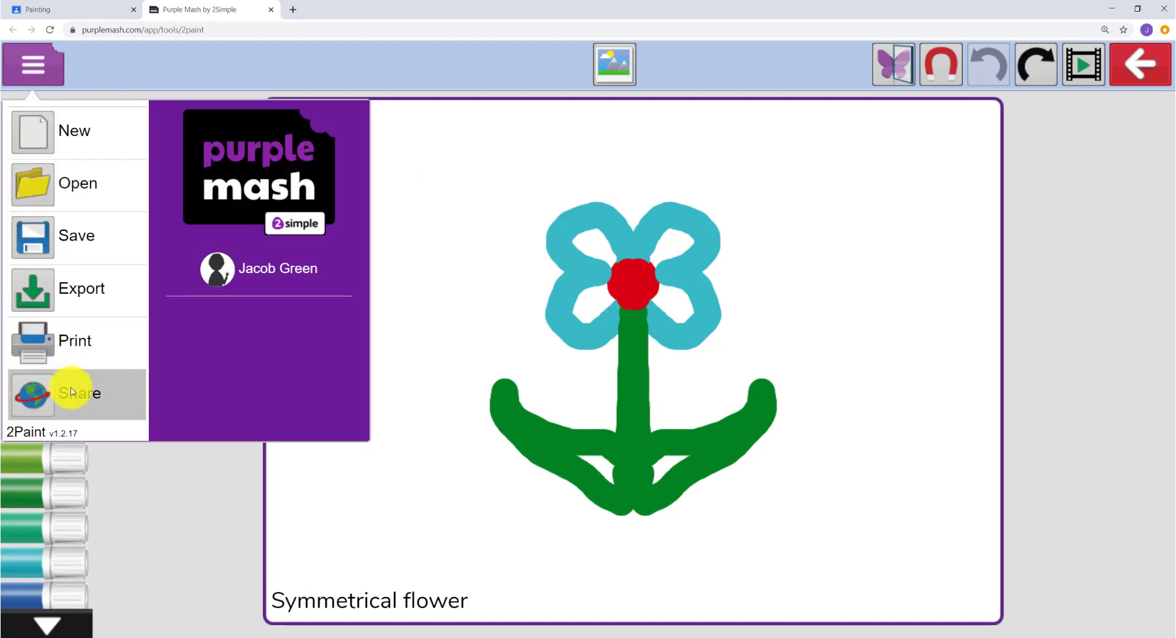
Step: Save the painting as 'symmetrical flower' in My Work via Share
click(76, 235)
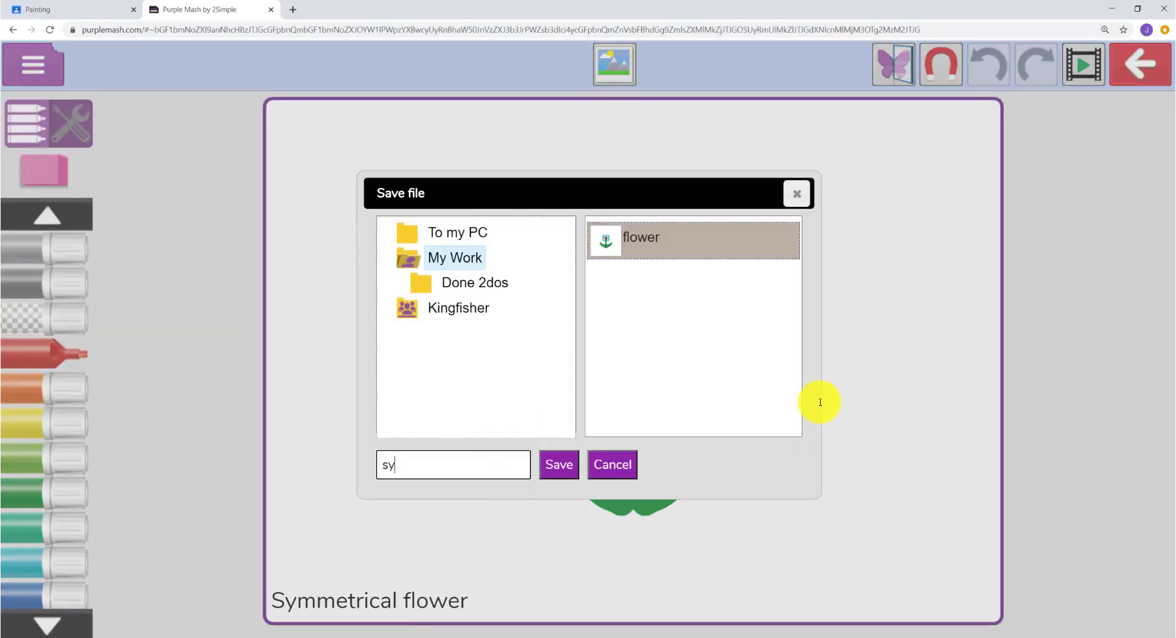
text(symmetrical flower)
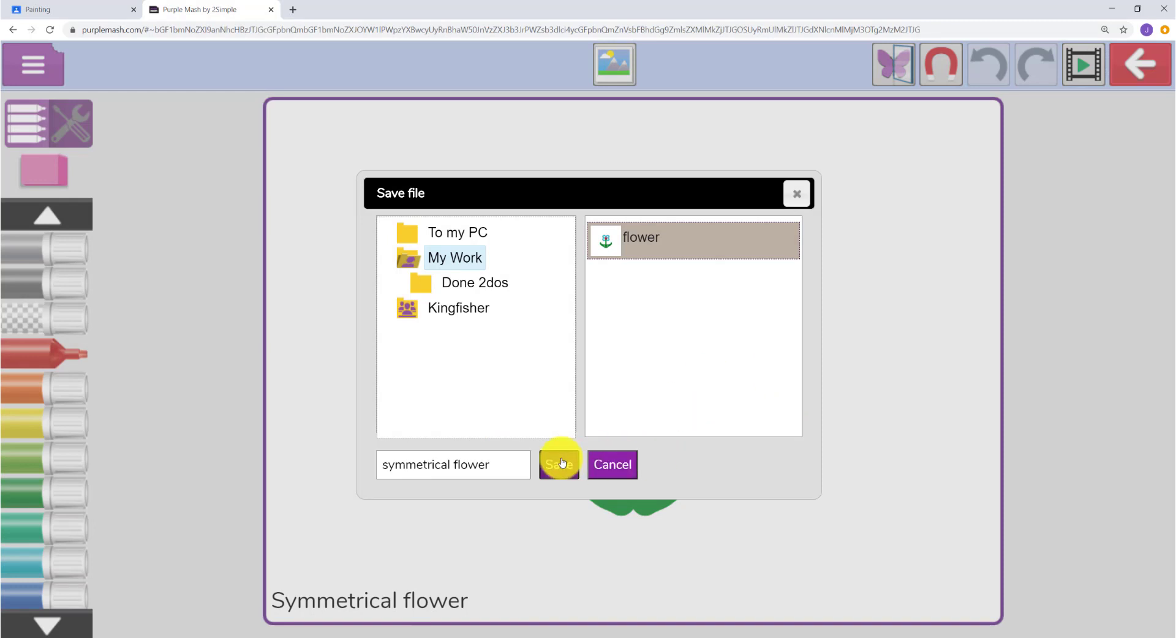
click(558, 464)
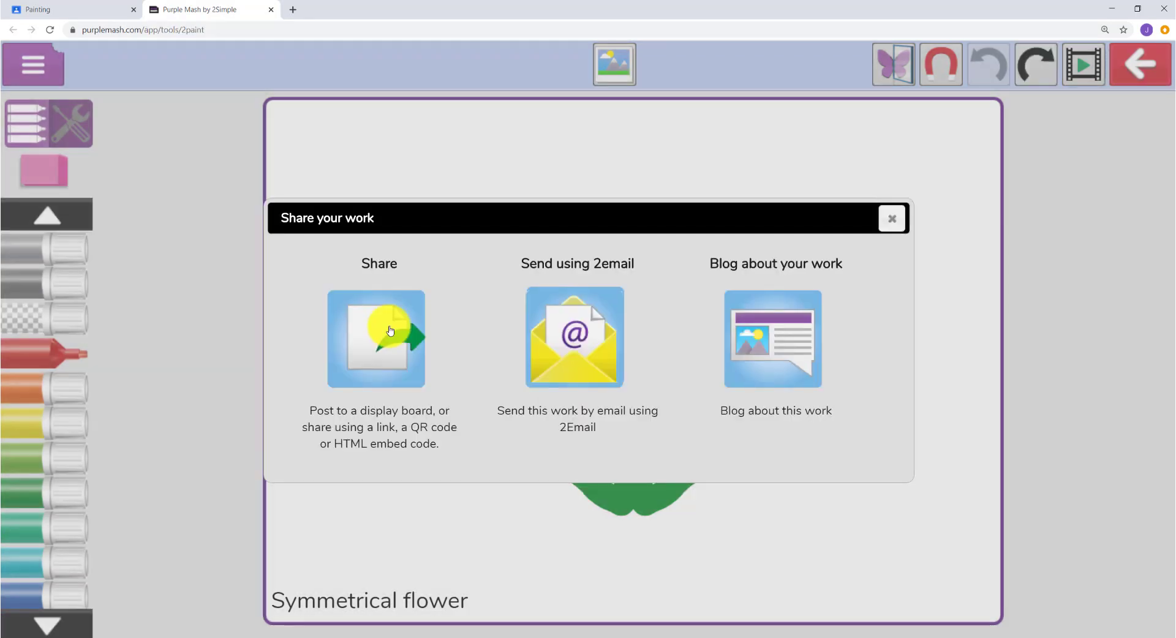
Step: Share the work by link and show its Link & QR code
click(378, 338)
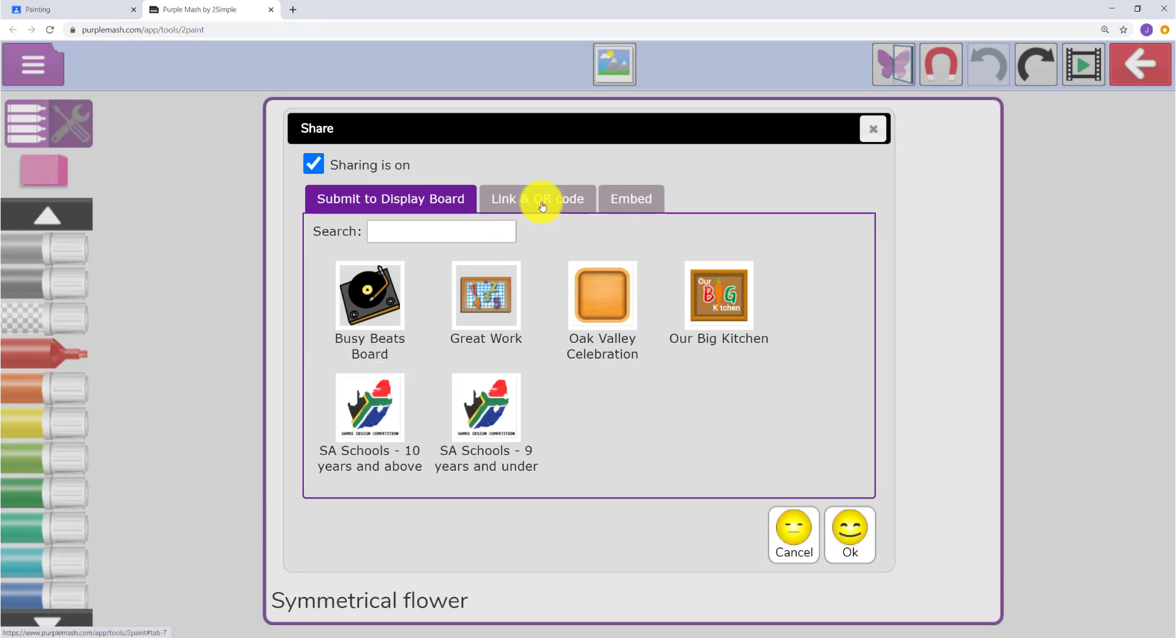
click(536, 198)
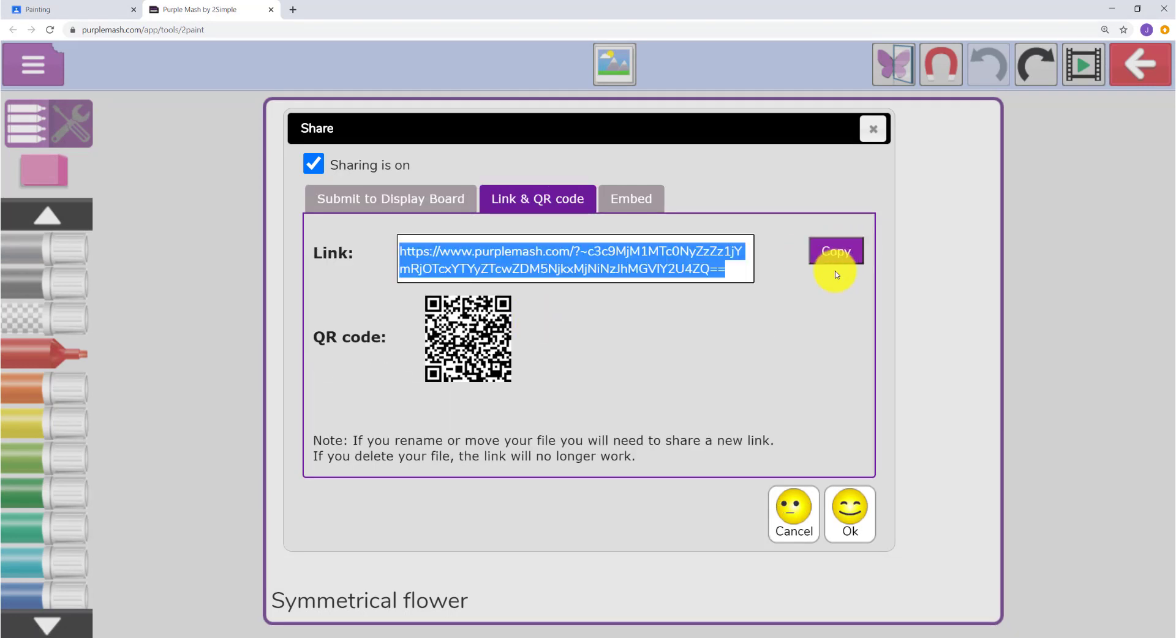
mouse_move(869, 526)
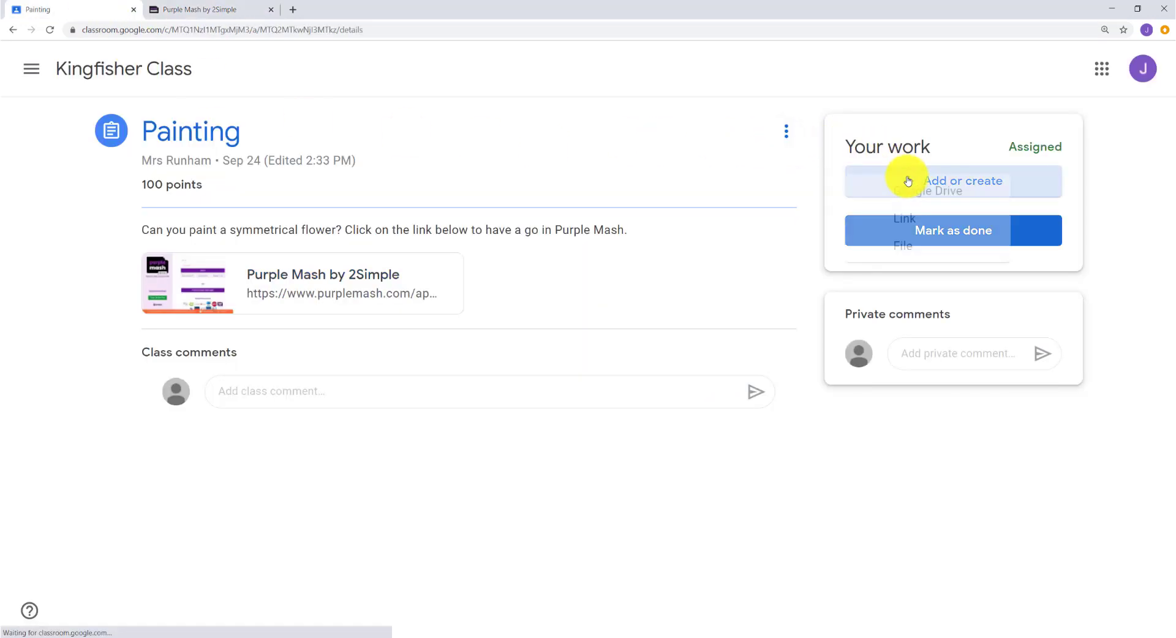
Step: Attach the pasted Purple Mash link to the assignment and confirm turning it in
click(904, 218)
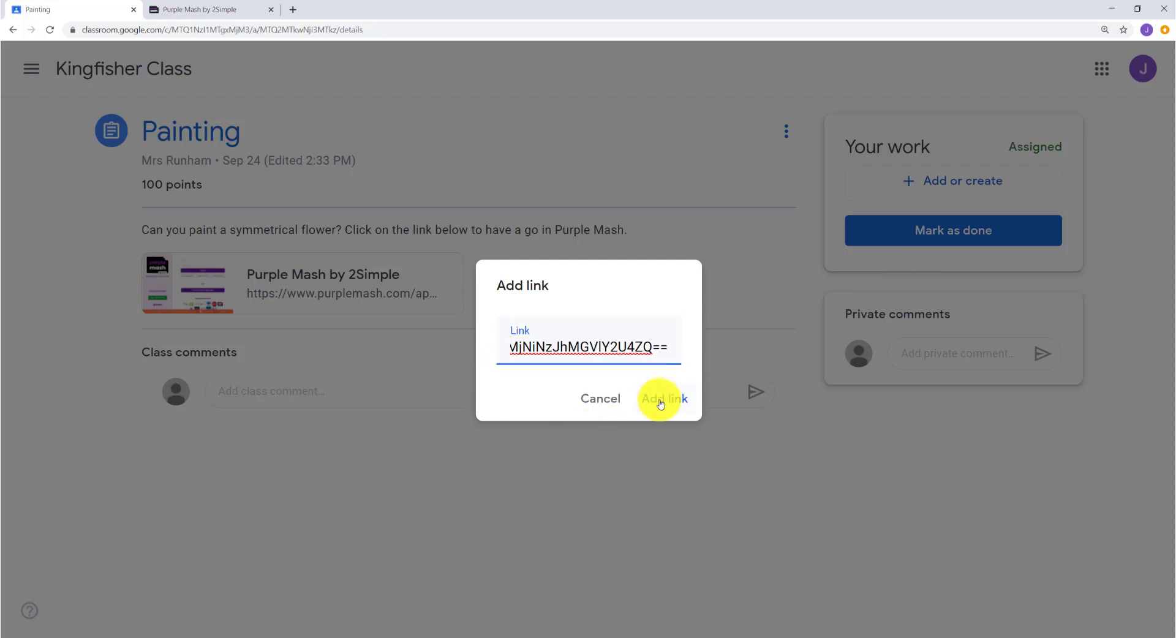
click(662, 398)
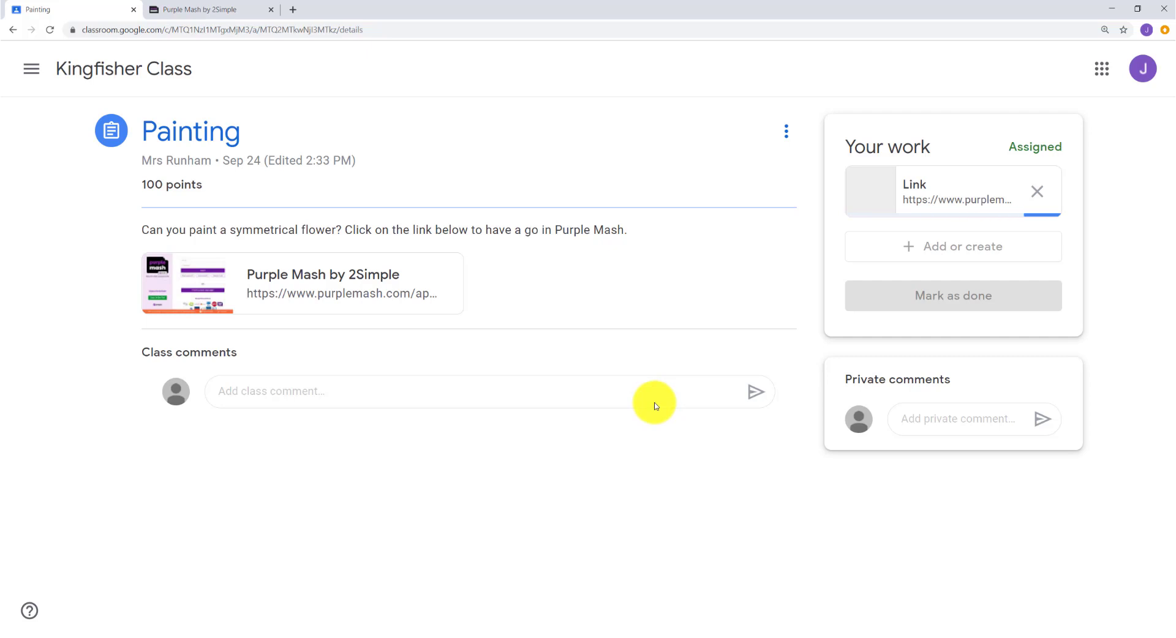
click(953, 295)
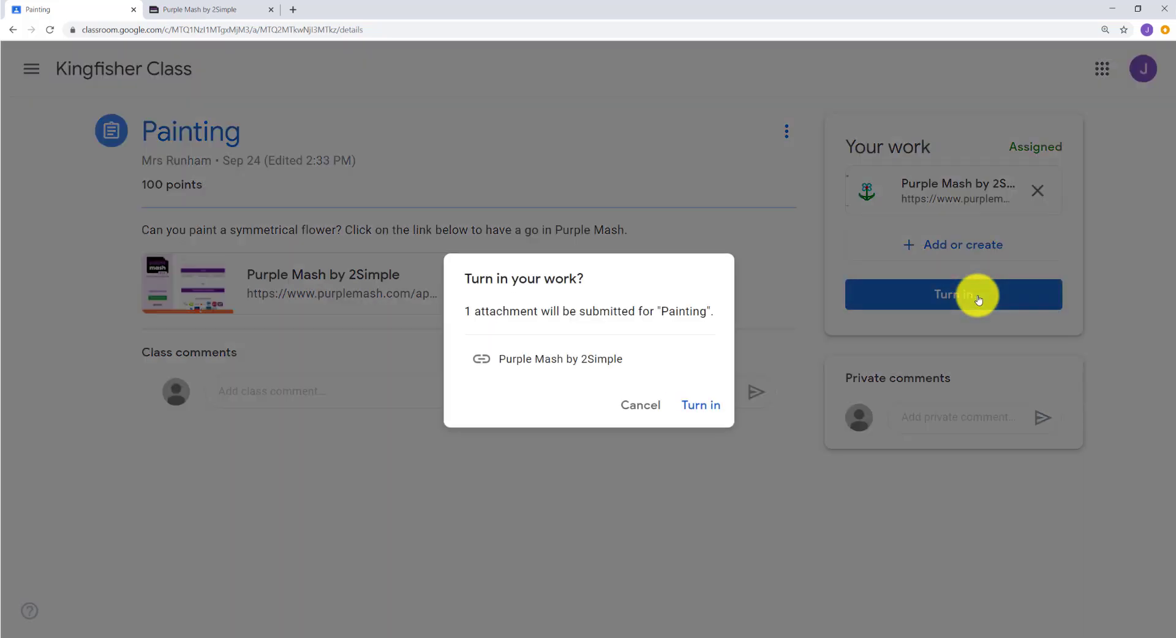
click(700, 405)
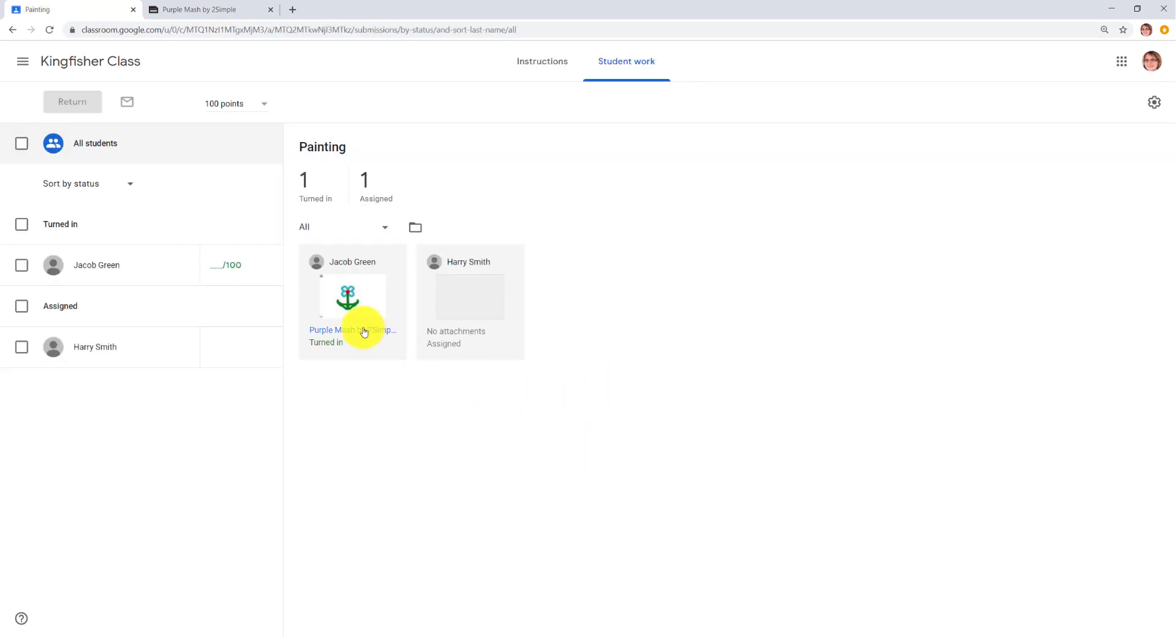
click(352, 330)
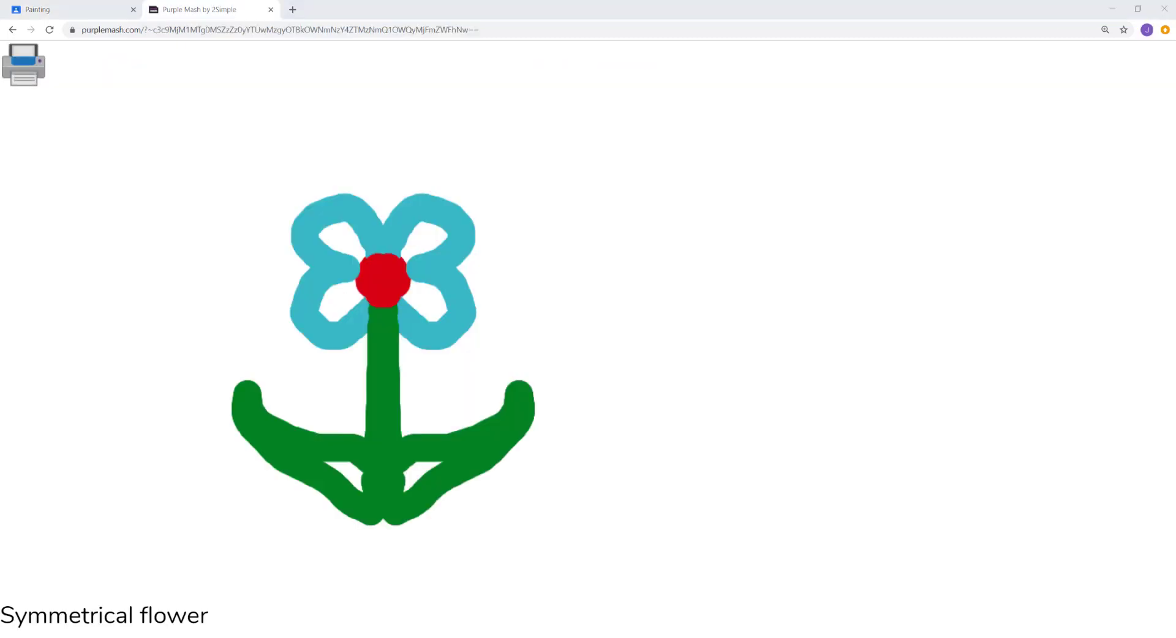